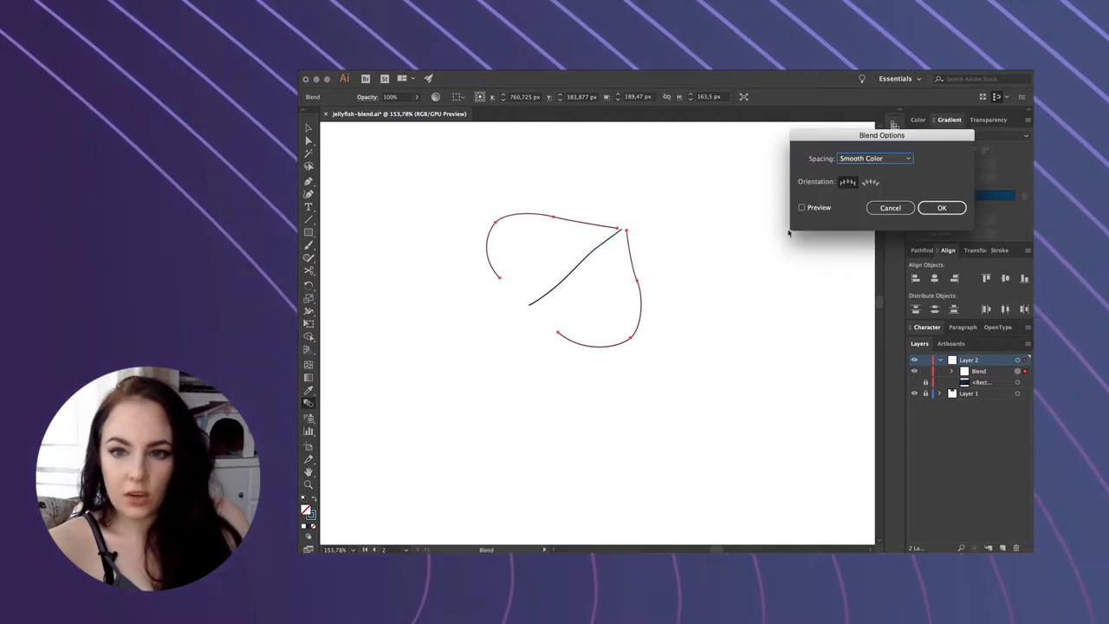
Set the bell blend to 50 specified steps and confirm Blend Options
{"action": "left_click", "coordinate": [874, 157]}
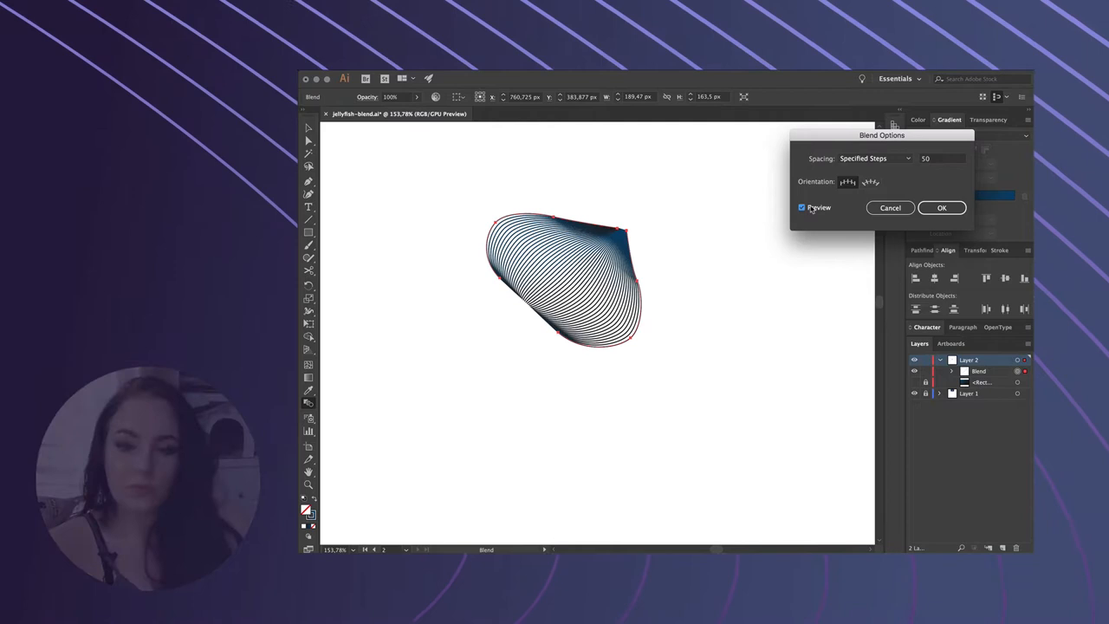
{"action": "left_click", "coordinate": [942, 207]}
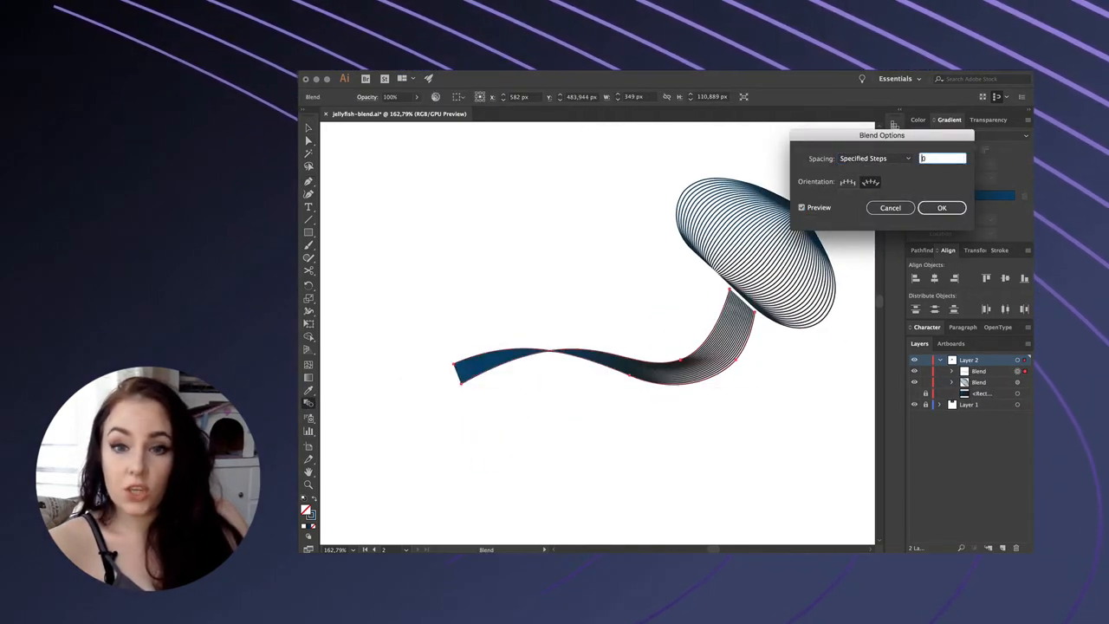
Apply the specified-steps, align-to-path settings to the tentacle blend
{"action": "left_click", "coordinate": [941, 207]}
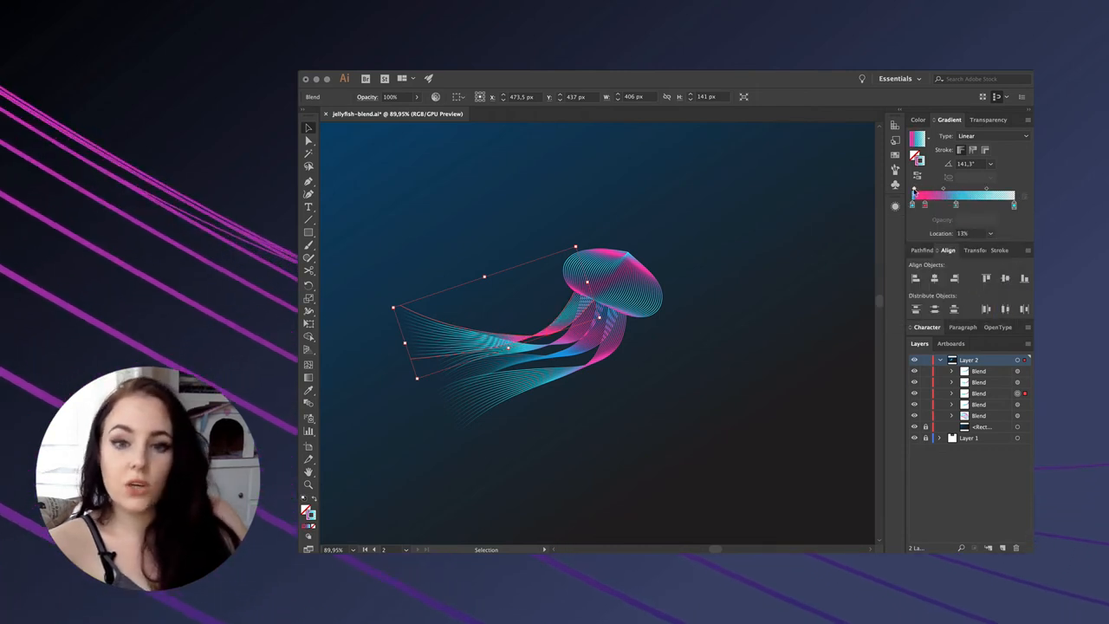
Nudge a gradient colour stop to rebalance the pink-to-cyan transition on the tentacle
{"action": "left_click_drag", "start_coordinate": [912, 205], "coordinate": [927, 205]}
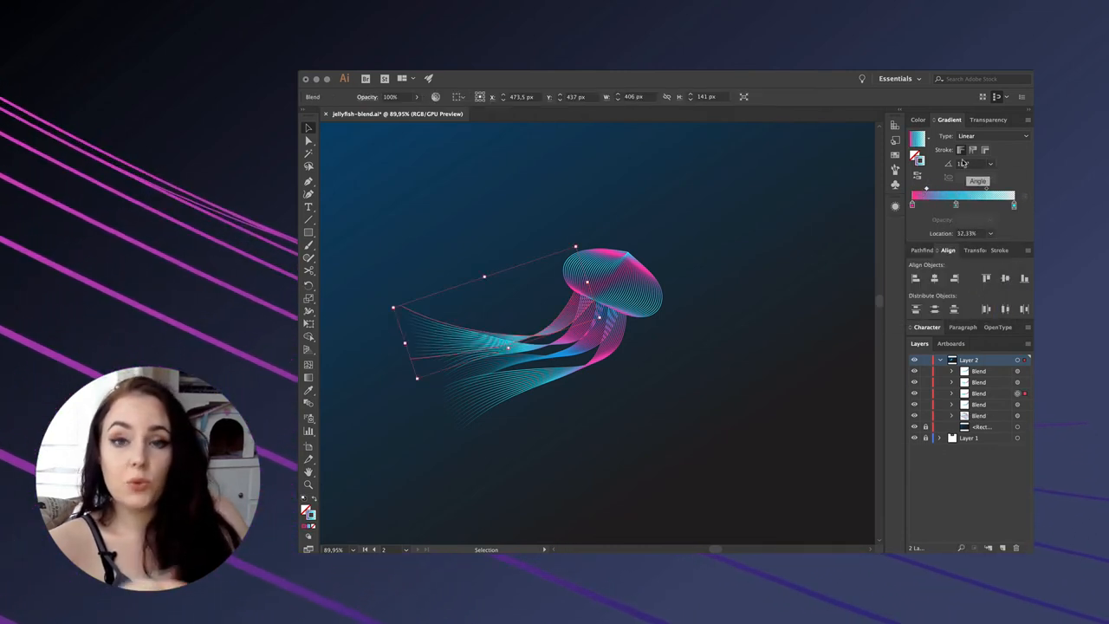